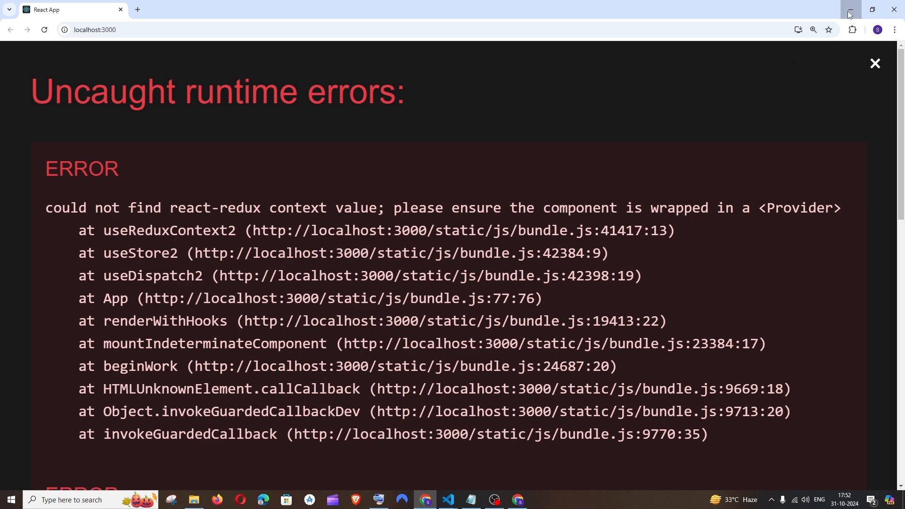
- Minimize Chrome, review filterReducer.js and its default export, then return to store.js
{"action": "left_click", "coordinate": [447, 500]}
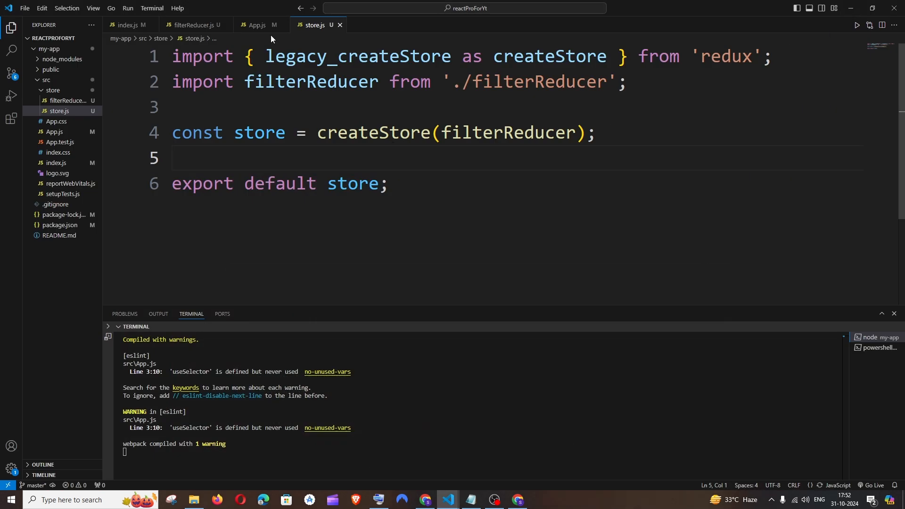
{"action": "mouse_move", "coordinate": [254, 25]}
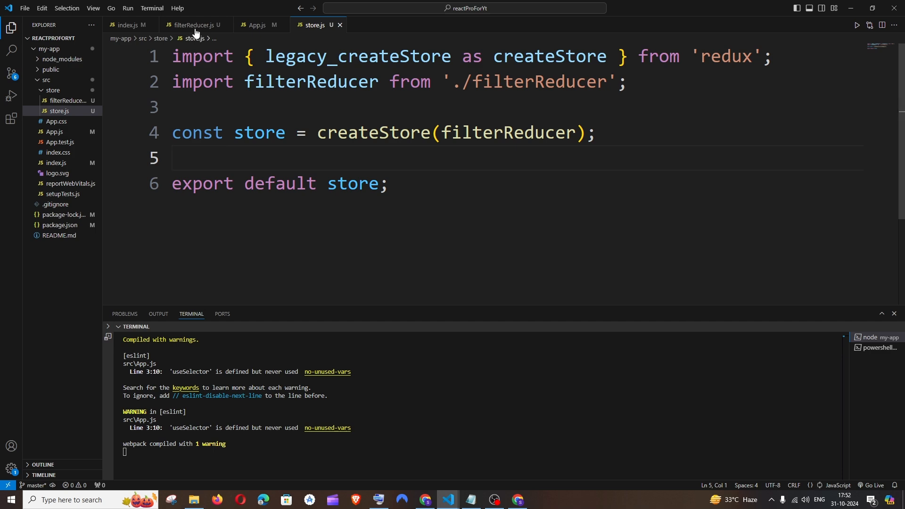
{"action": "left_click", "coordinate": [193, 24]}
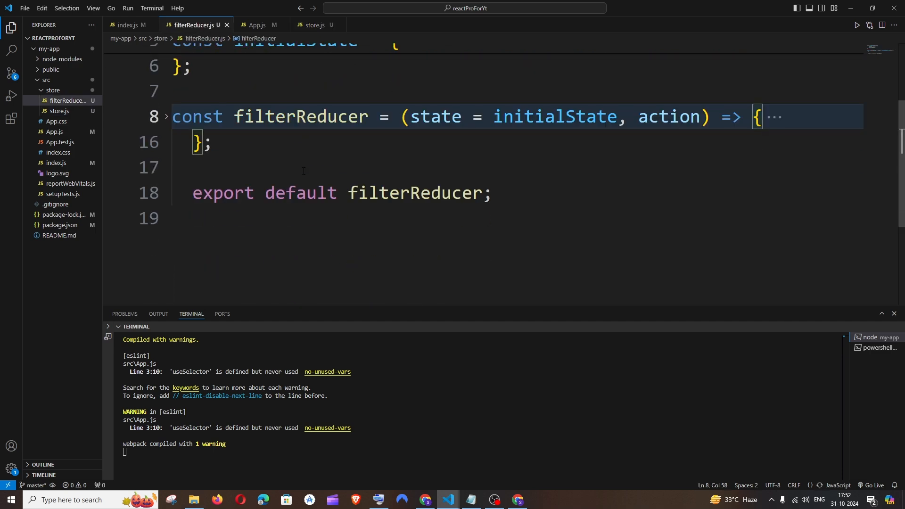
{"action": "left_click", "coordinate": [167, 116]}
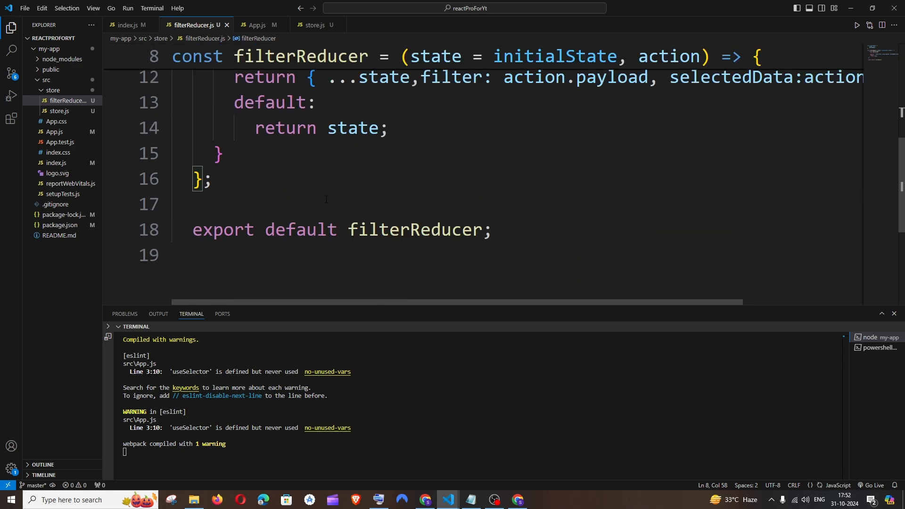
{"action": "double_click", "coordinate": [414, 229]}
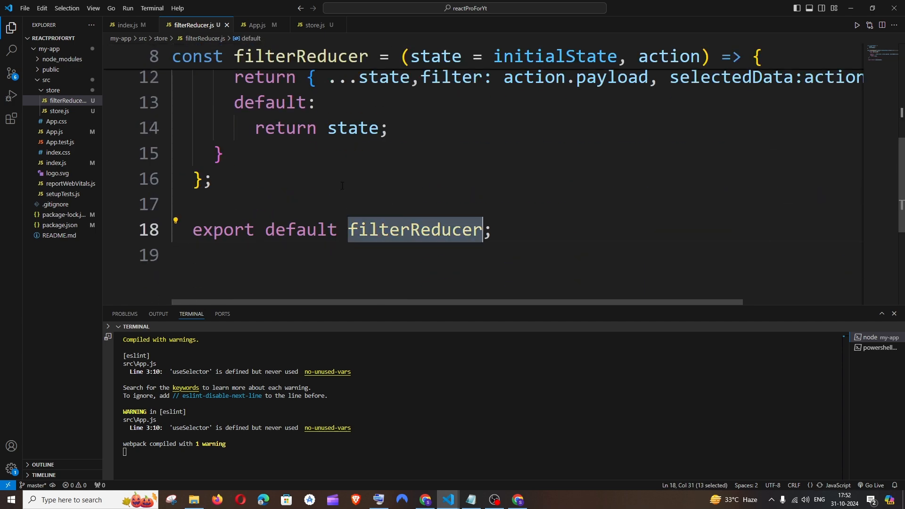
{"action": "mouse_move", "coordinate": [314, 25]}
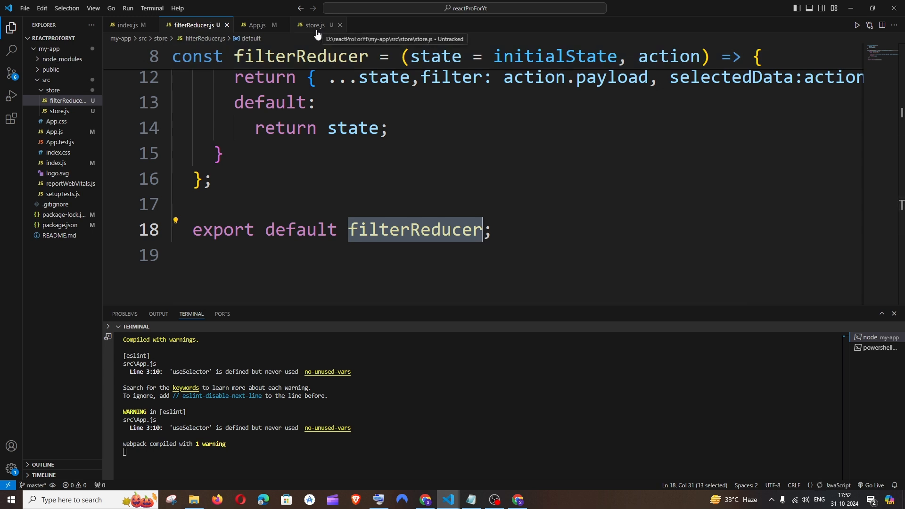
{"action": "left_click", "coordinate": [314, 25]}
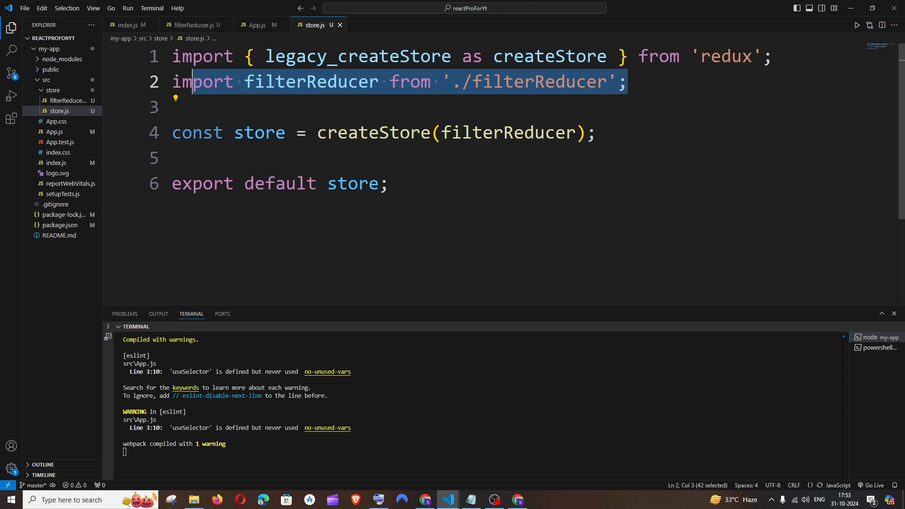
{"action": "left_click", "coordinate": [374, 132]}
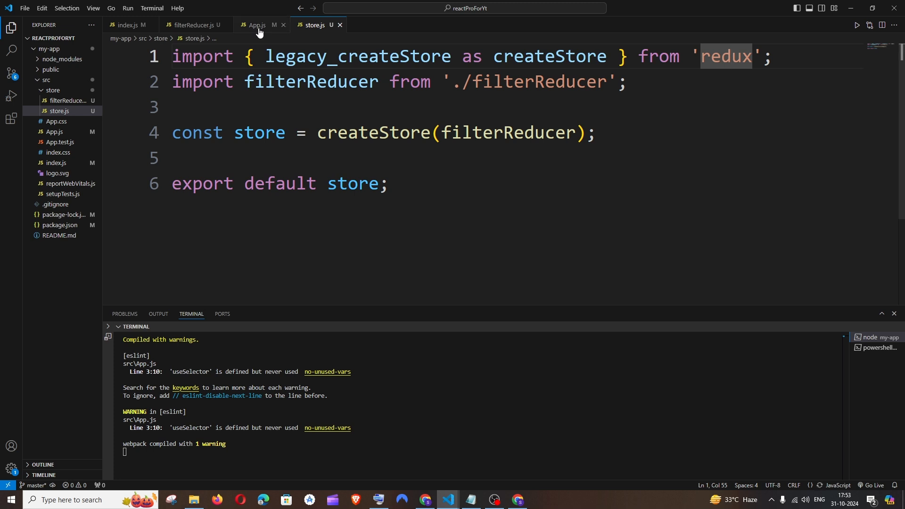
- Check App.js's react-redux imports, then open index.js from the Explorer
{"action": "left_click", "coordinate": [256, 25]}
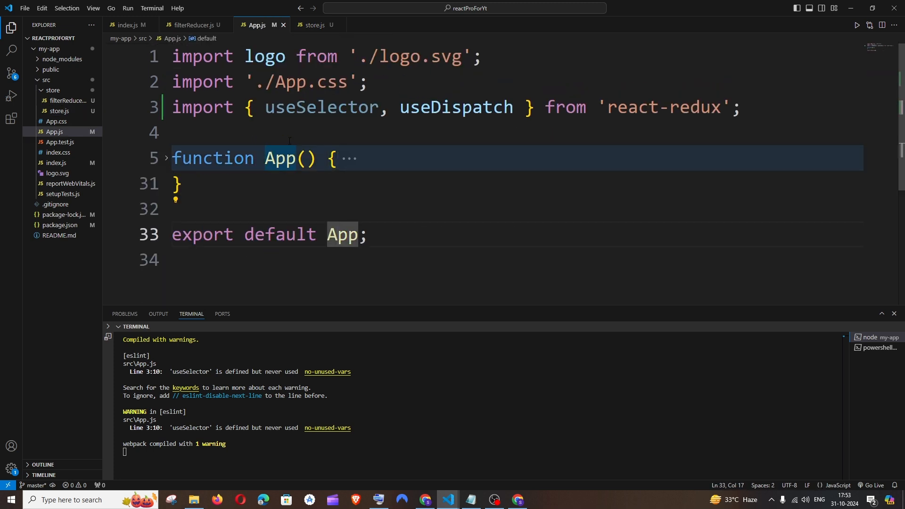
{"action": "mouse_move", "coordinate": [118, 158]}
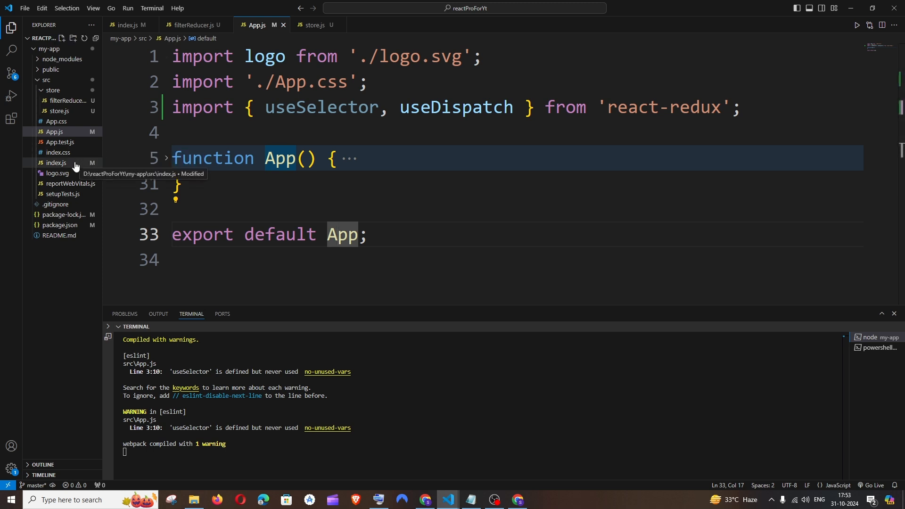
{"action": "left_click", "coordinate": [55, 162]}
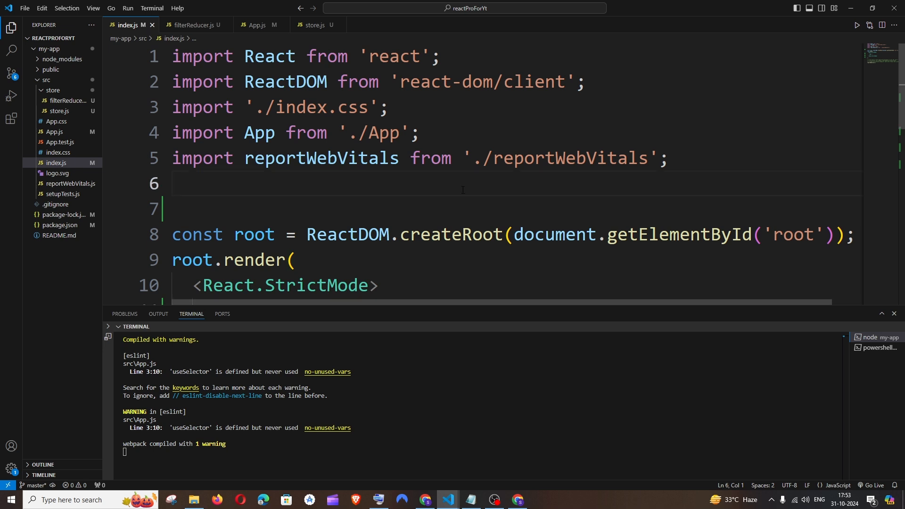
- Add imports of store from './store/store' and Provider from 'react-redux' in index.js
{"action": "type", "text": "import"}
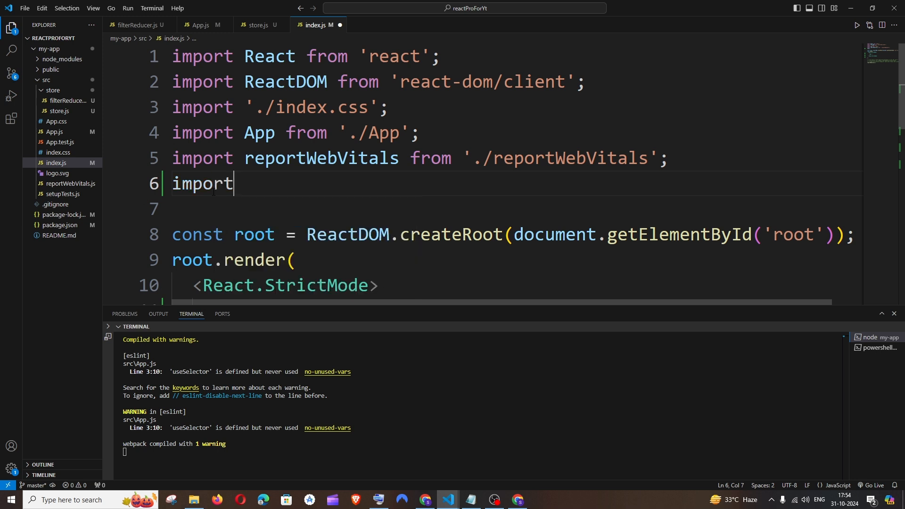
{"action": "type", "text": "sto"}
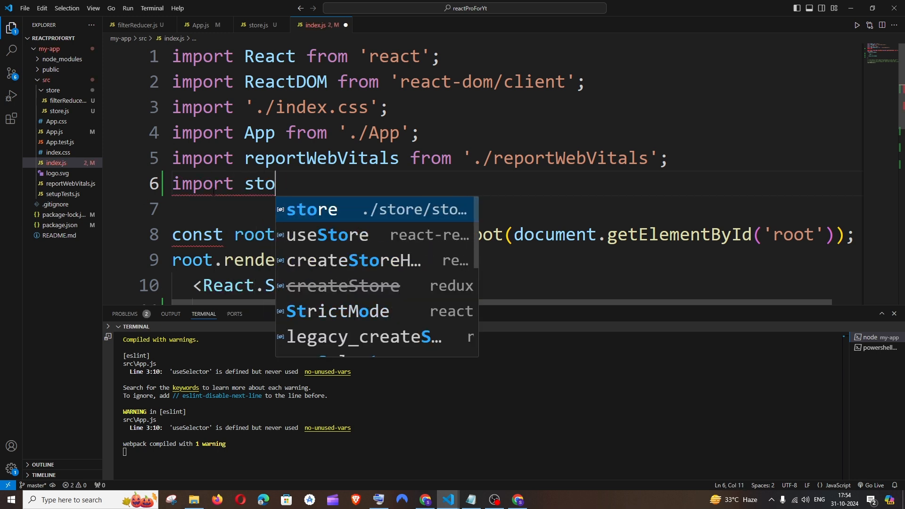
{"action": "left_click", "coordinate": [311, 209]}
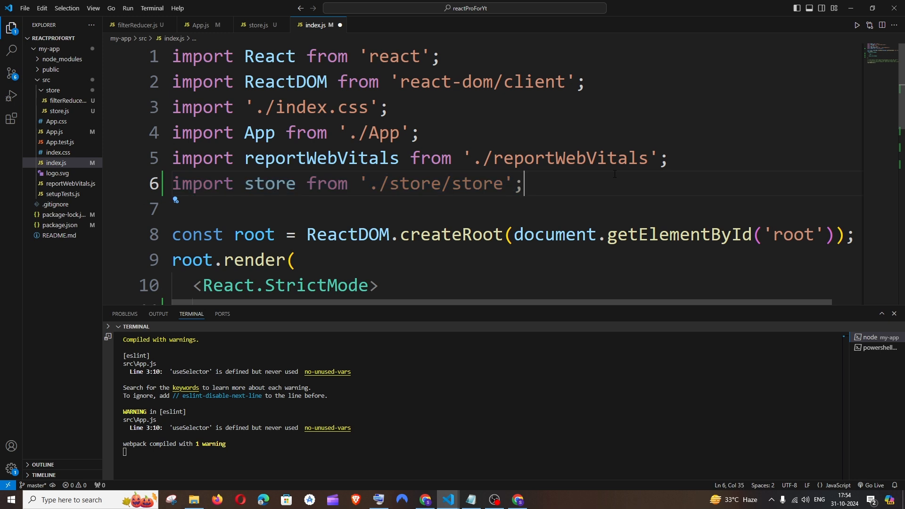
{"action": "type", "text": "import"}
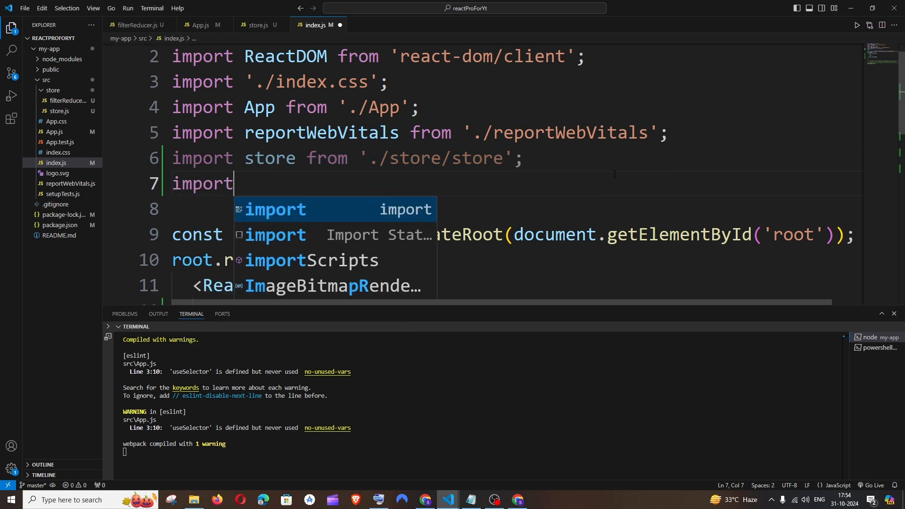
{"action": "type", "text": "Provider } from 'react-redux';"}
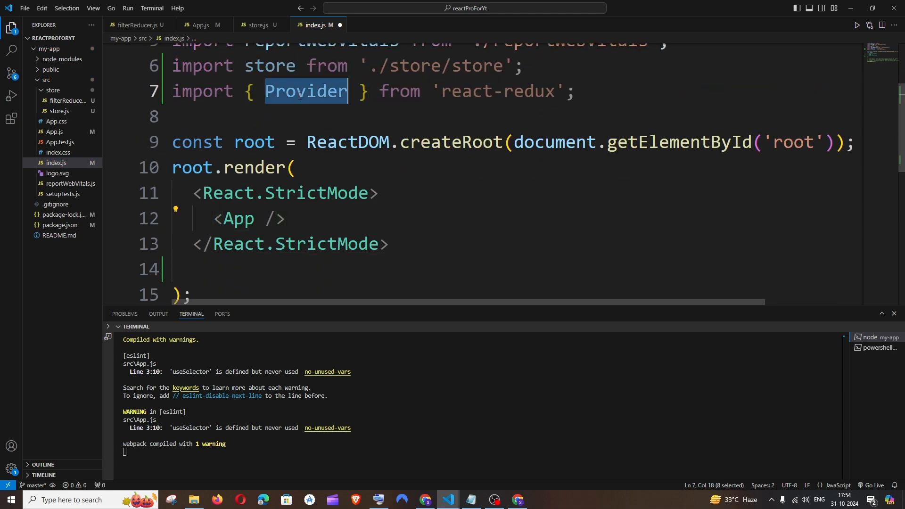
{"action": "mouse_move", "coordinate": [269, 65]}
{"action": "type", "text": "<Provider></Provider>"}
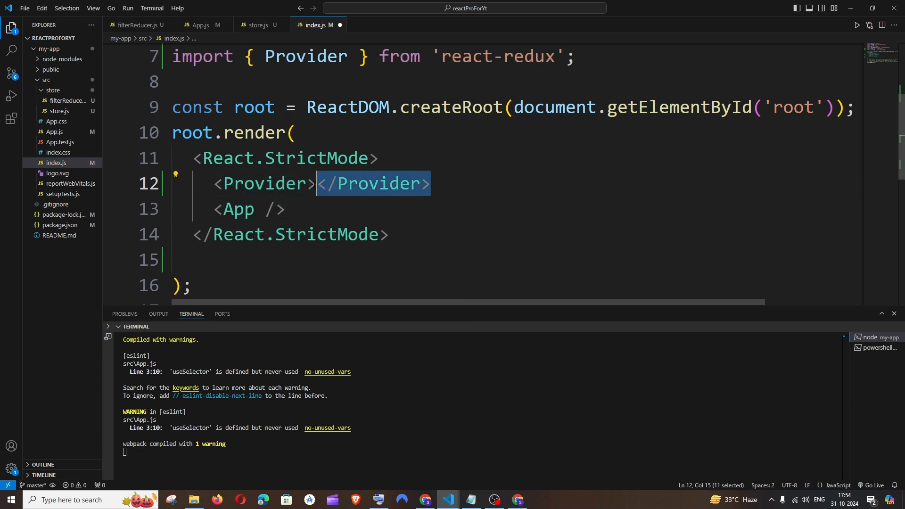
- Wrap <App /> in <Provider store={store}> inside StrictMode and save index.js
{"action": "key", "text": "Enter"}
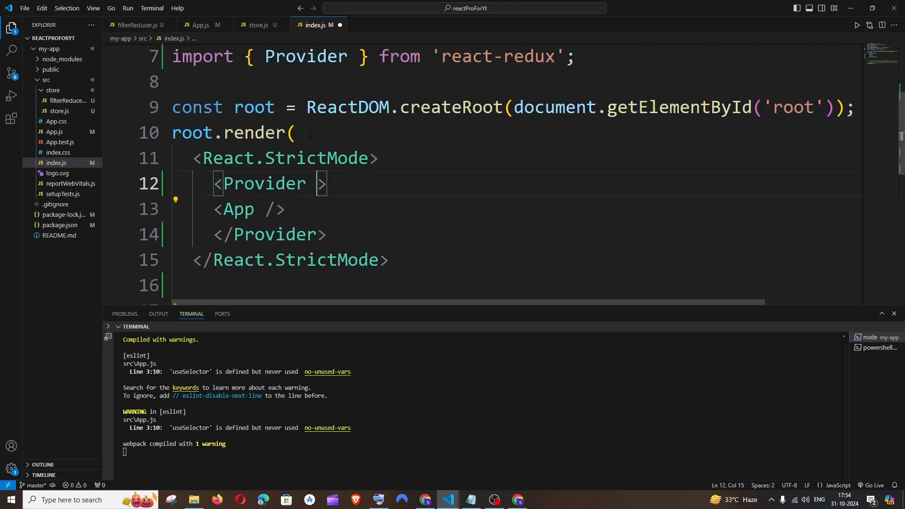
{"action": "type", "text": "store={}"}
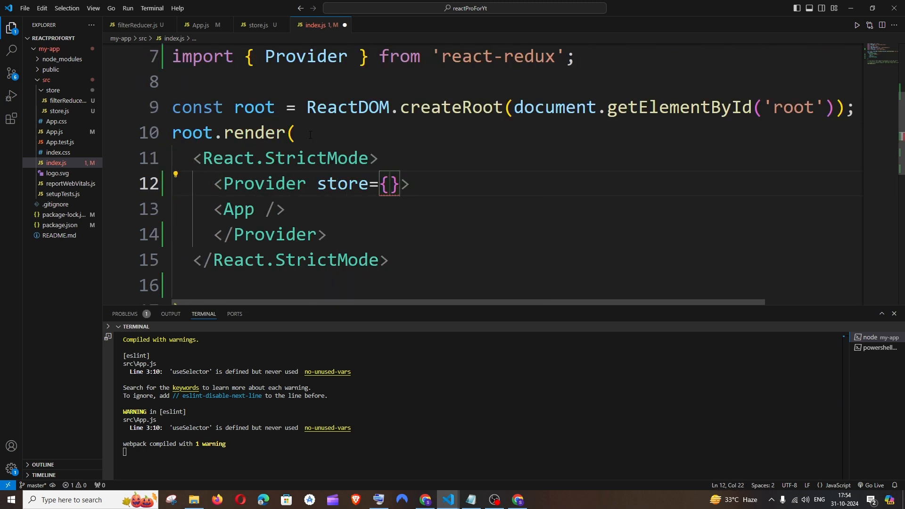
{"action": "type", "text": "store"}
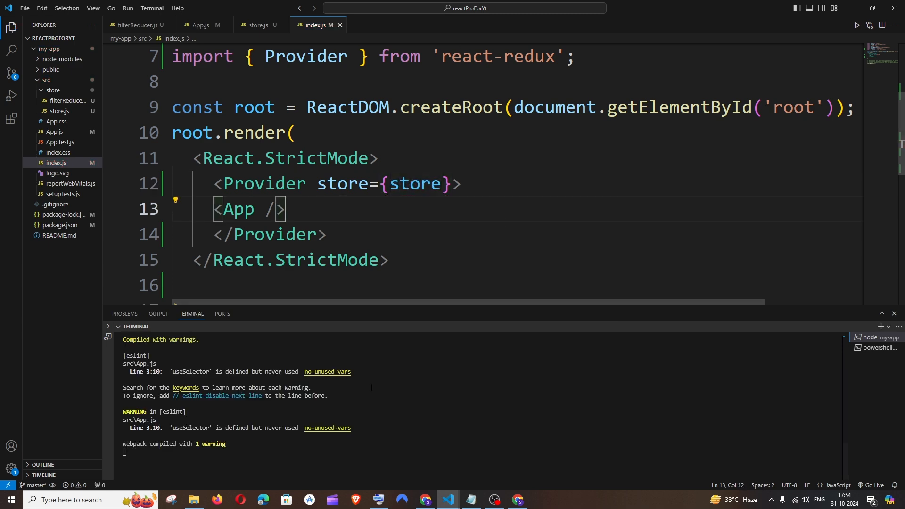
{"action": "left_click", "coordinate": [424, 499]}
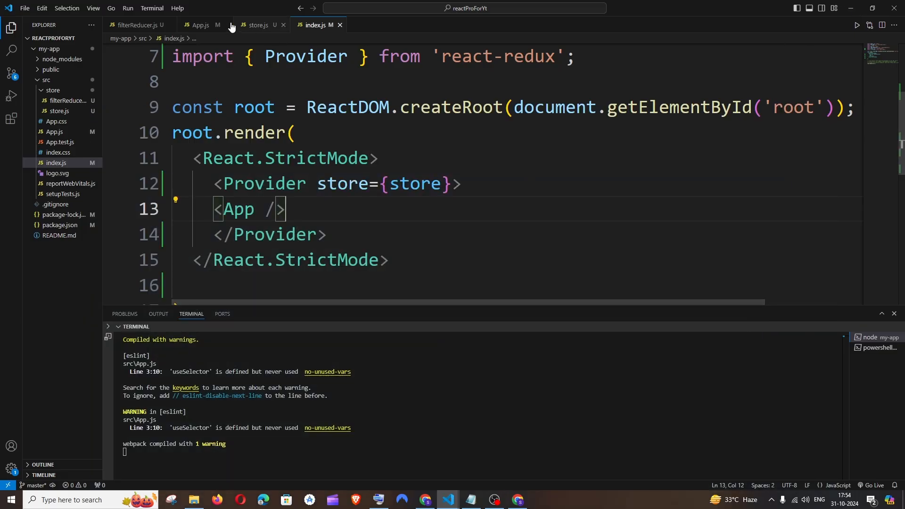
- Return to Chrome and open the DevTools console to check for errors
{"action": "left_click", "coordinate": [201, 25]}
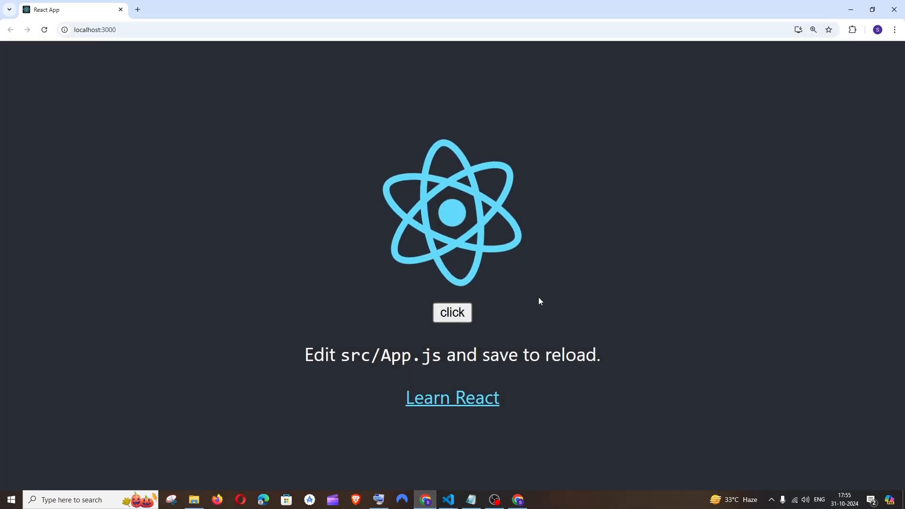
{"action": "key", "text": "F12"}
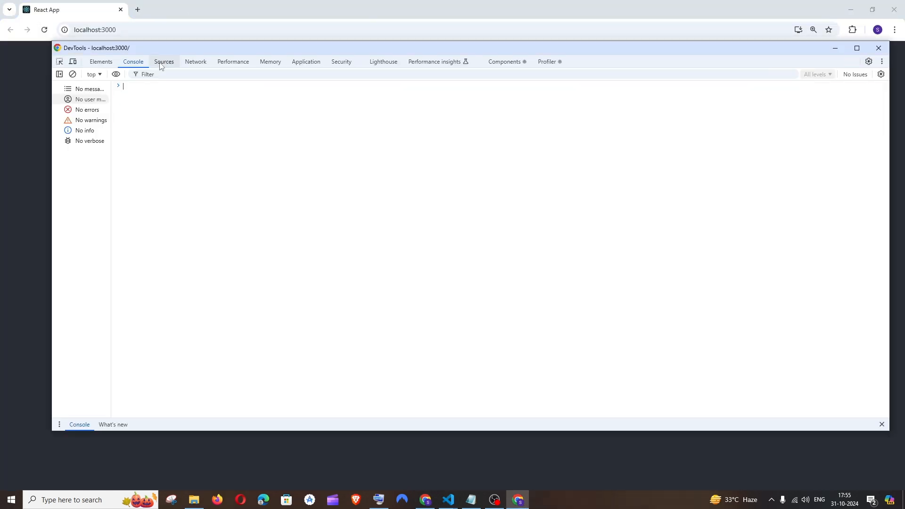